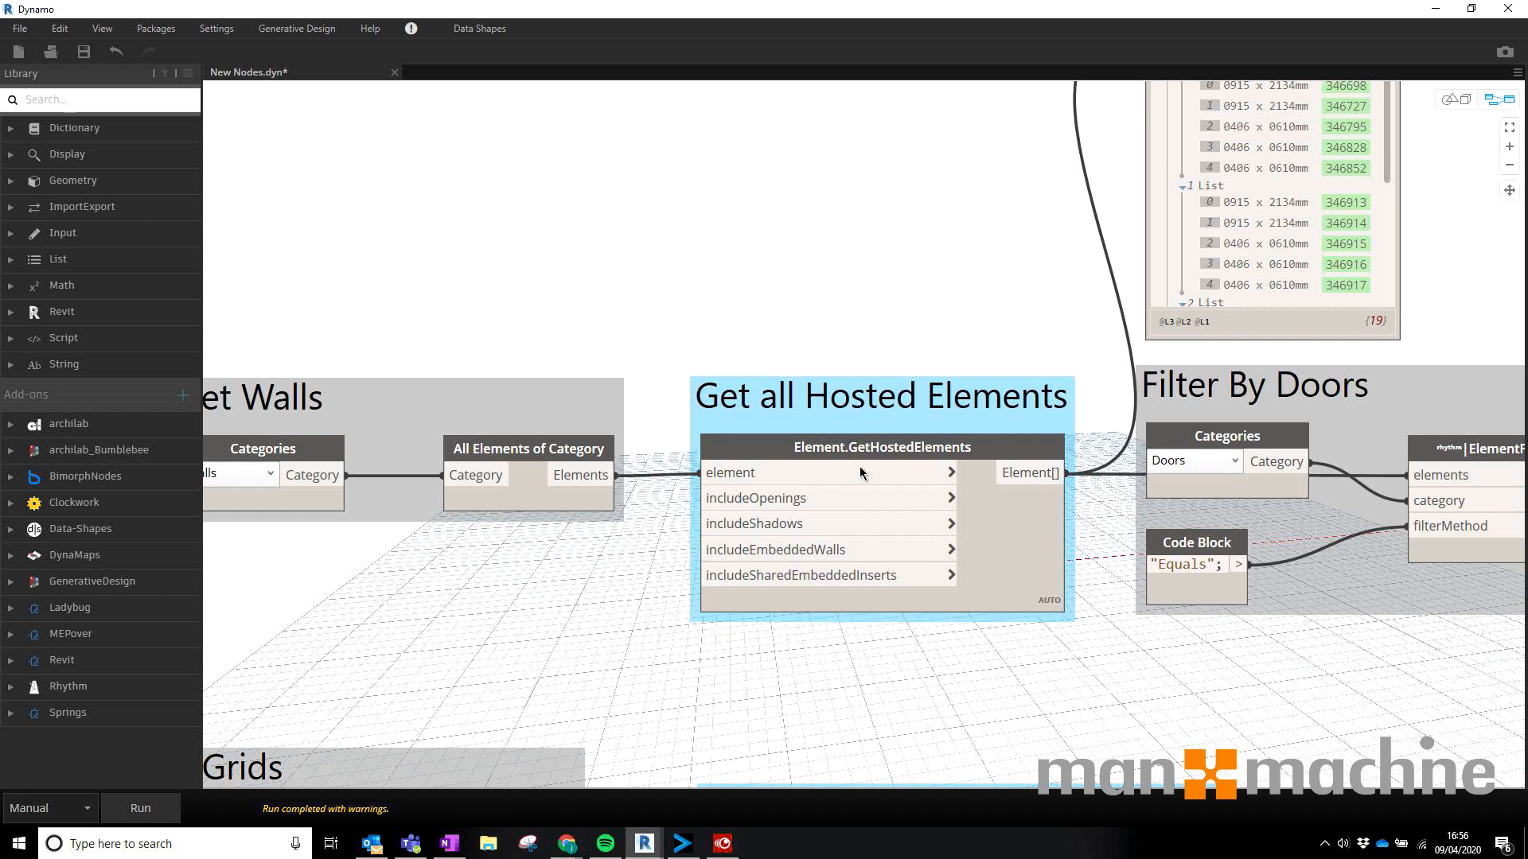
mouse_move(407, 400)
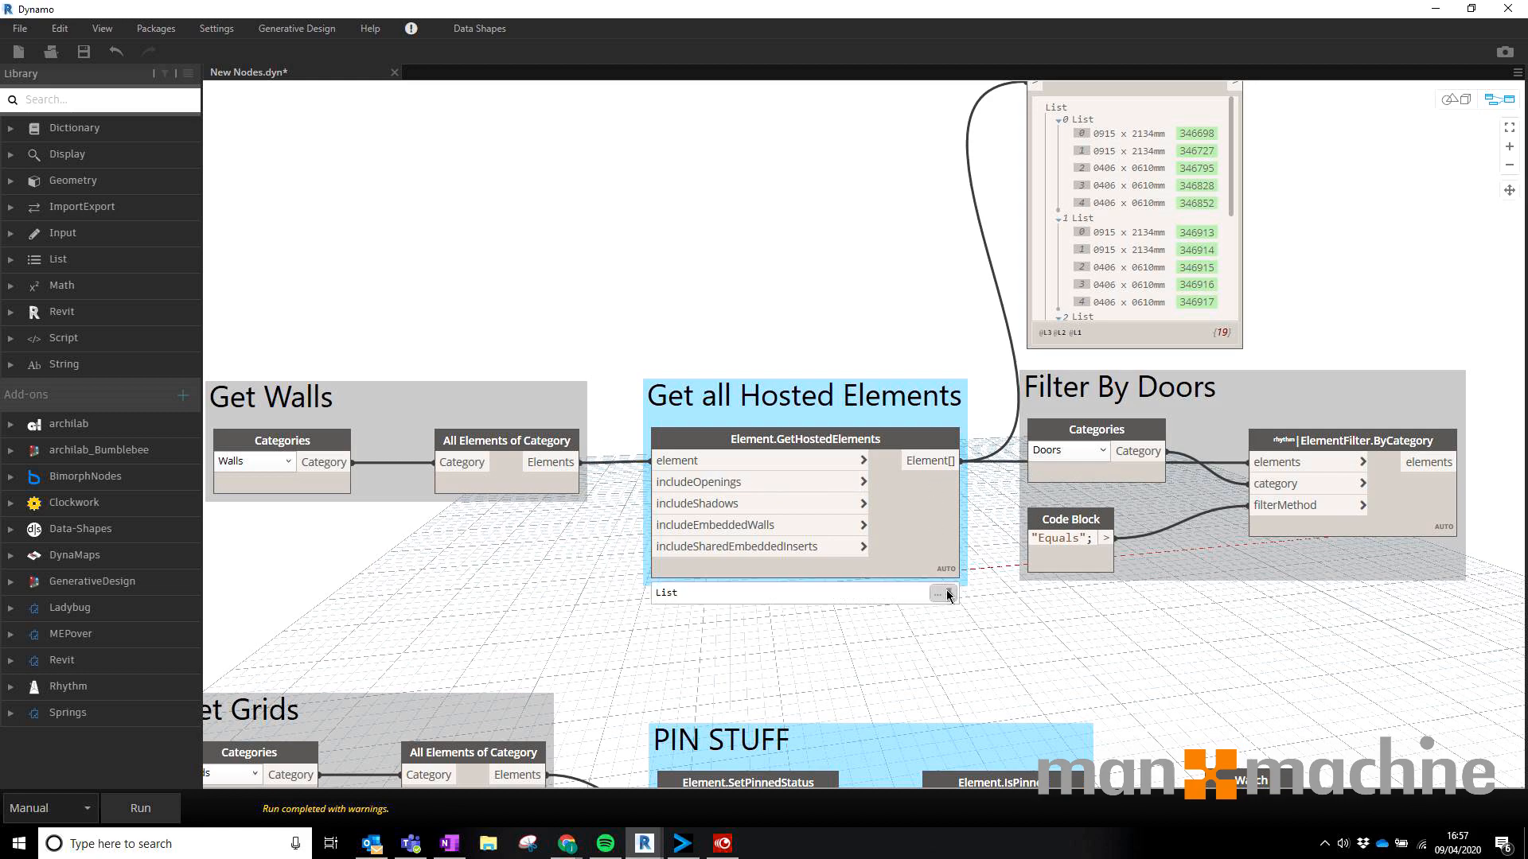
Set the Boolean feeding Element.SetPinnedStatus to True so all three grids become pinned
left_click(942, 593)
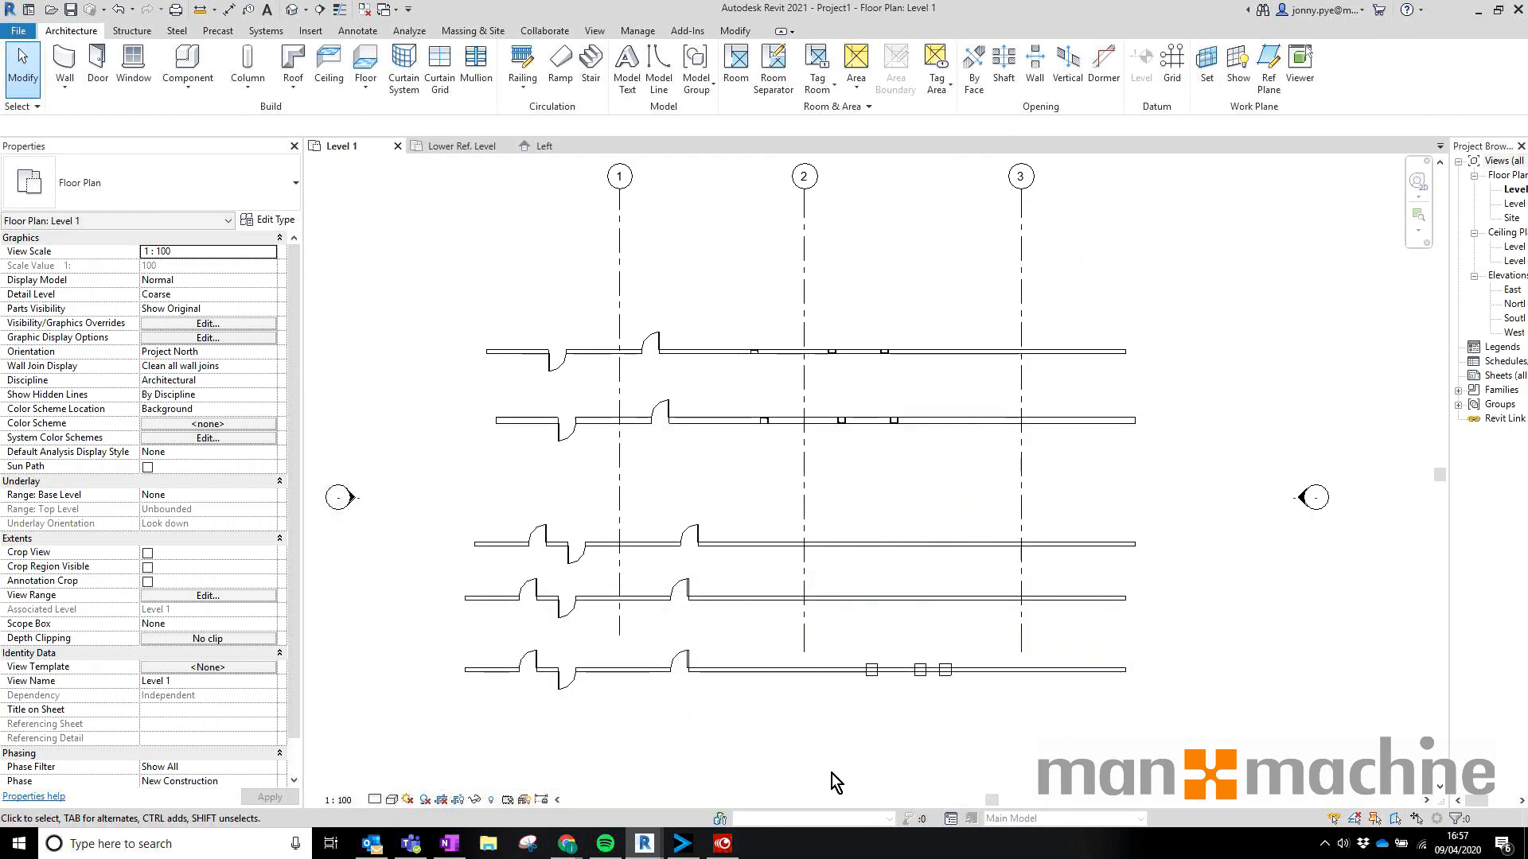
mouse_move(642, 844)
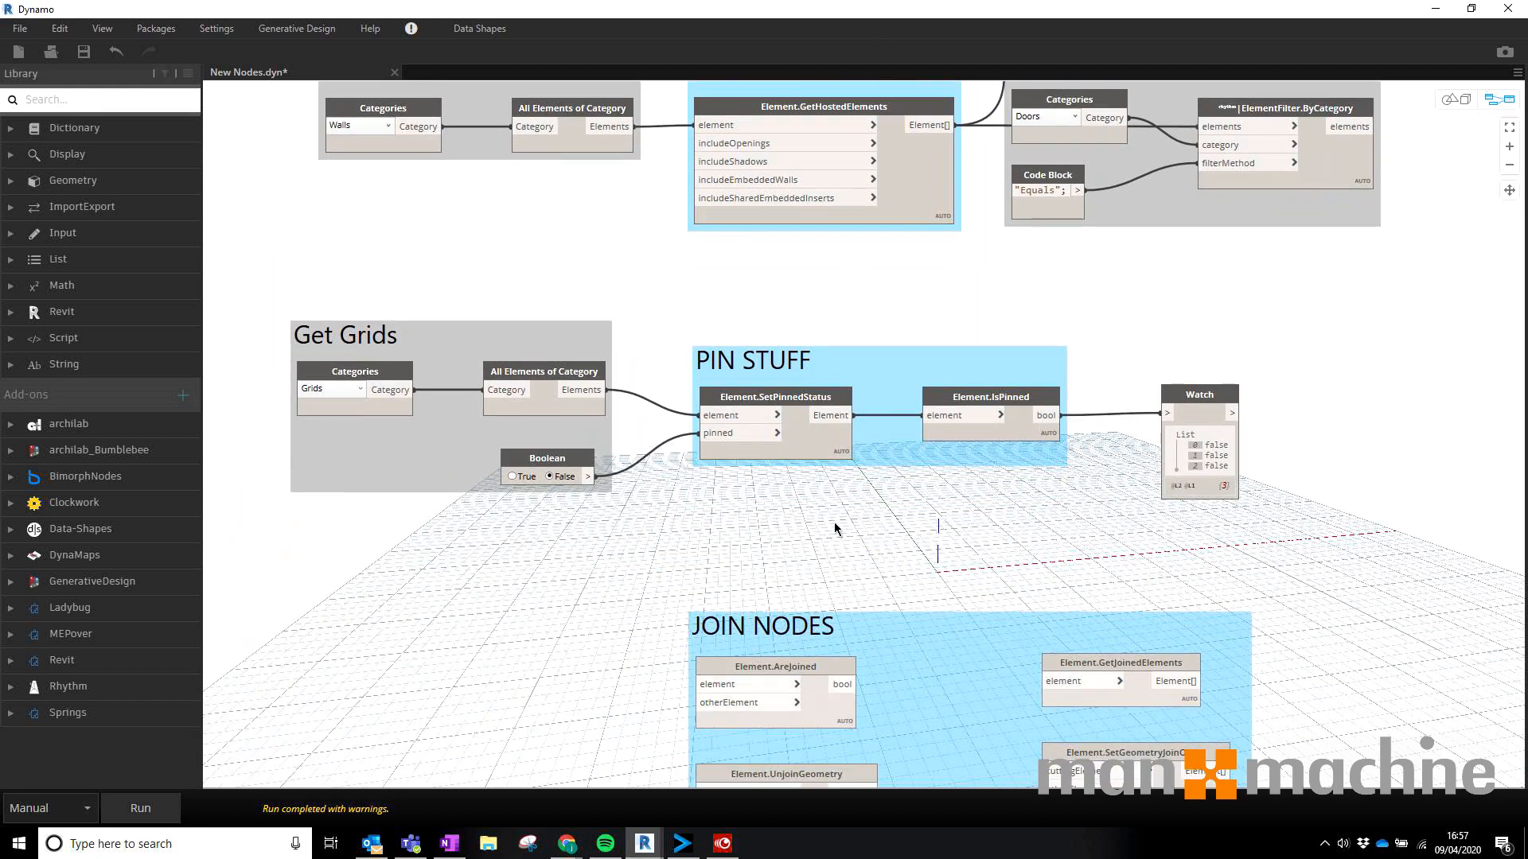
mouse_move(1035, 479)
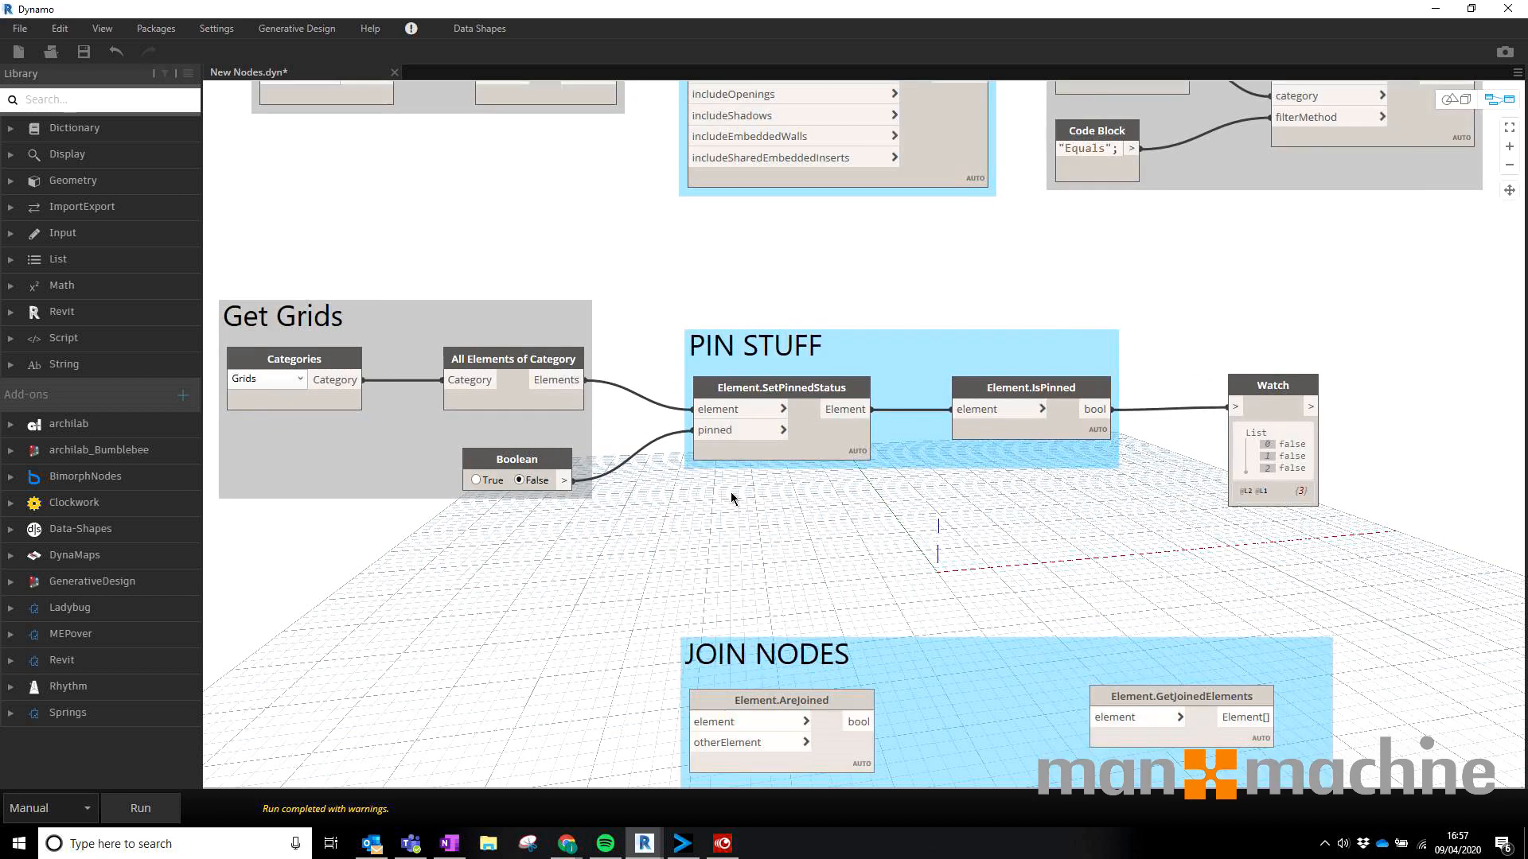
left_click_drag(732, 499, 833, 551)
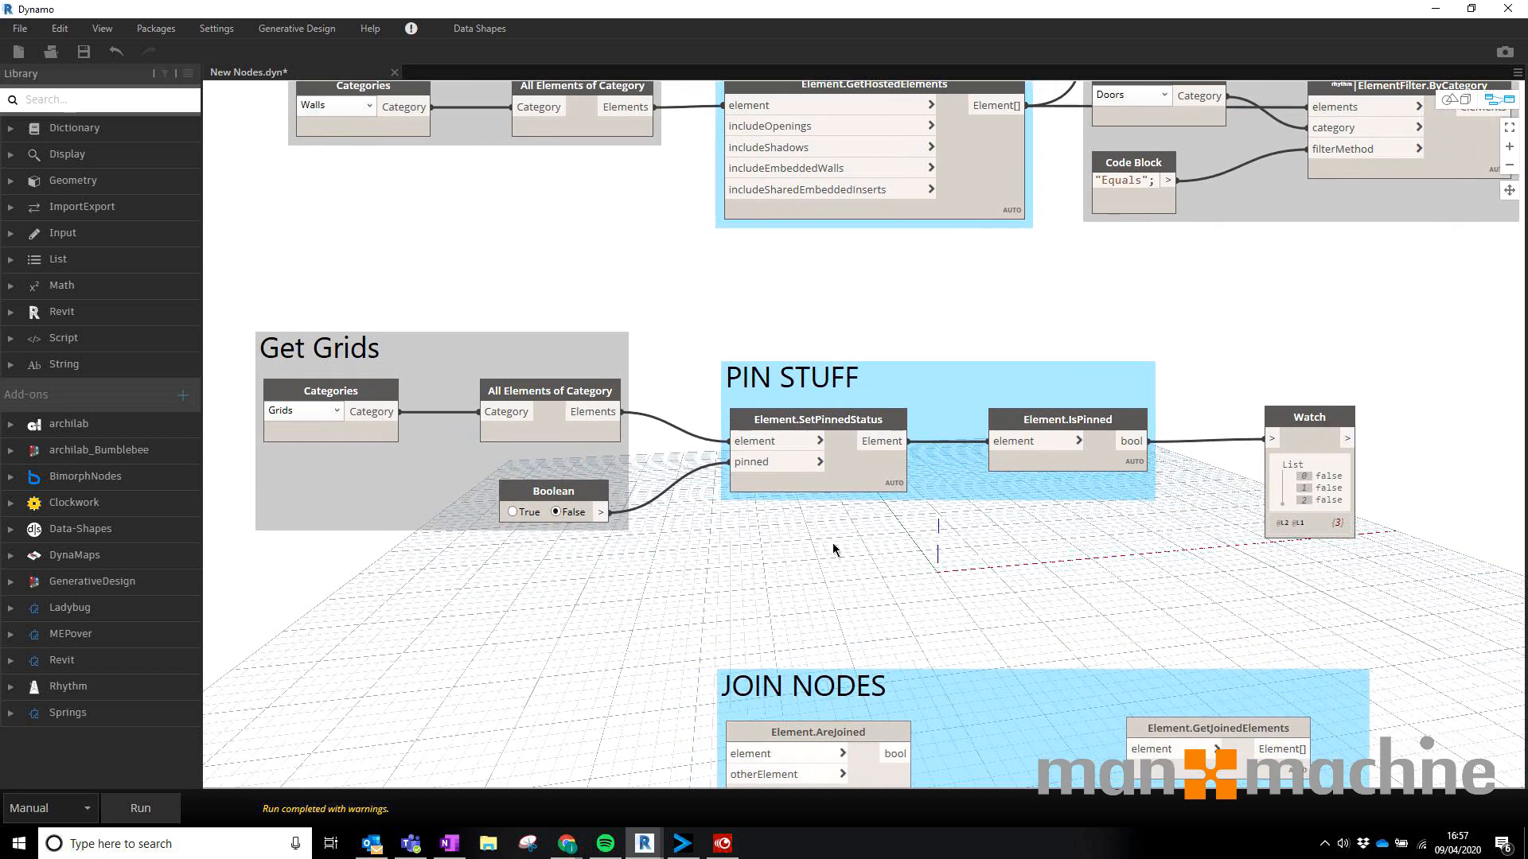
mouse_move(325, 348)
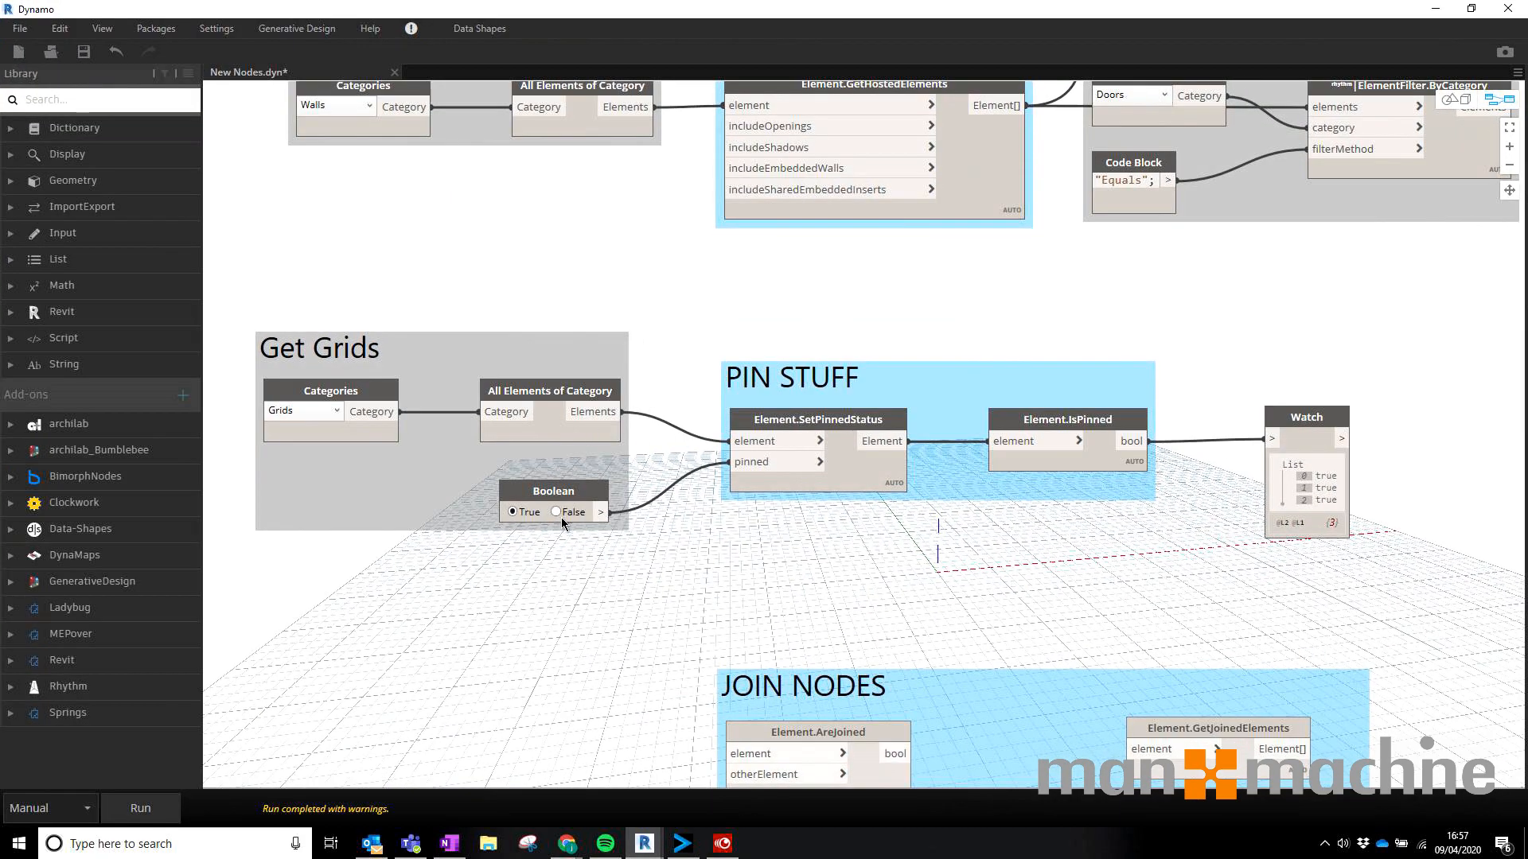
left_click(554, 512)
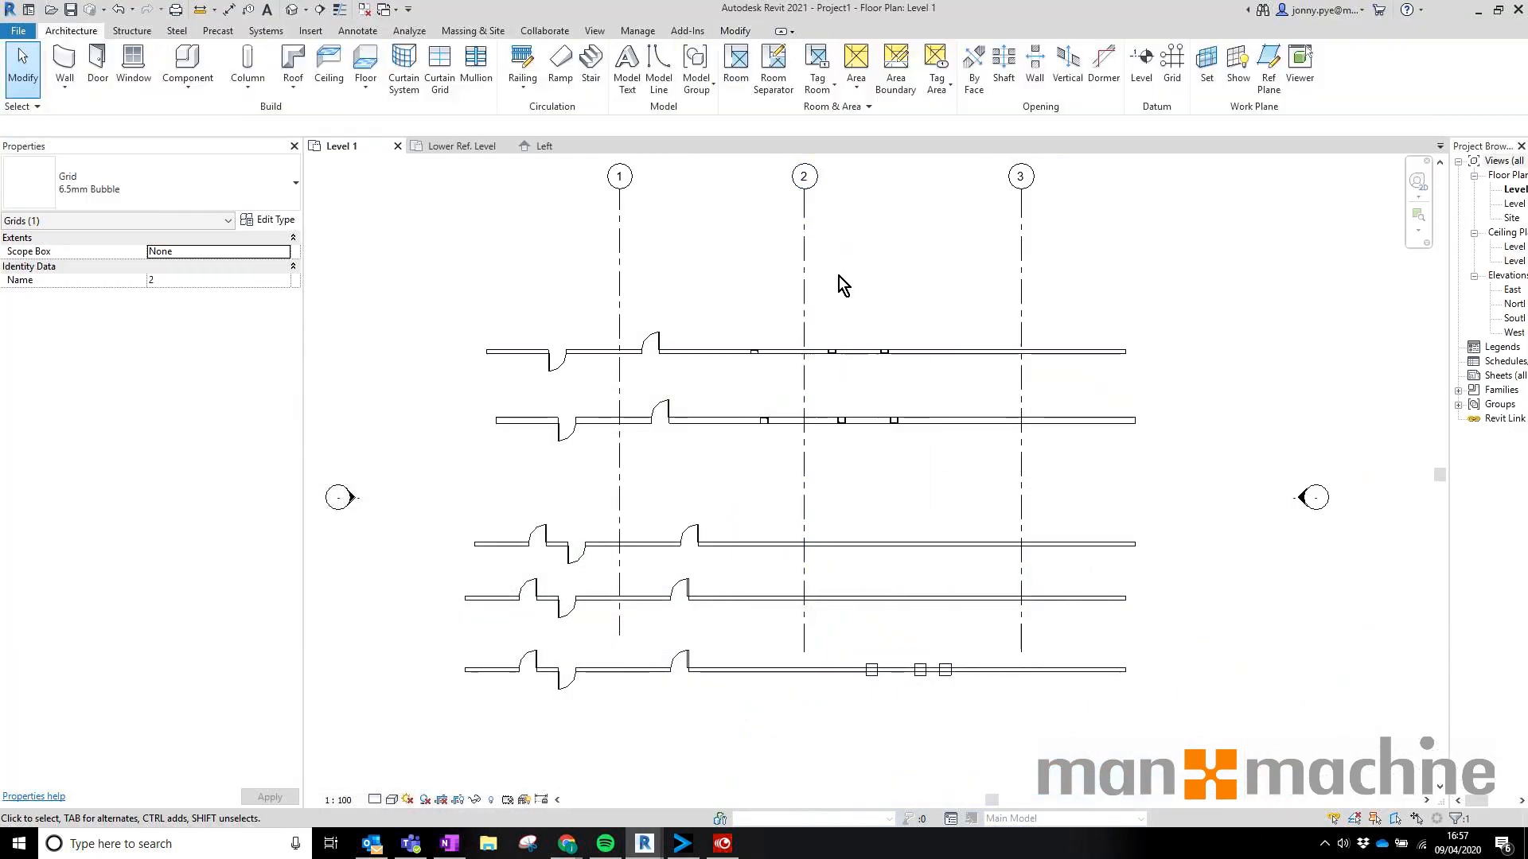
Select grid 2 in the Level 1 plan to confirm its pin icon
left_click(725, 351)
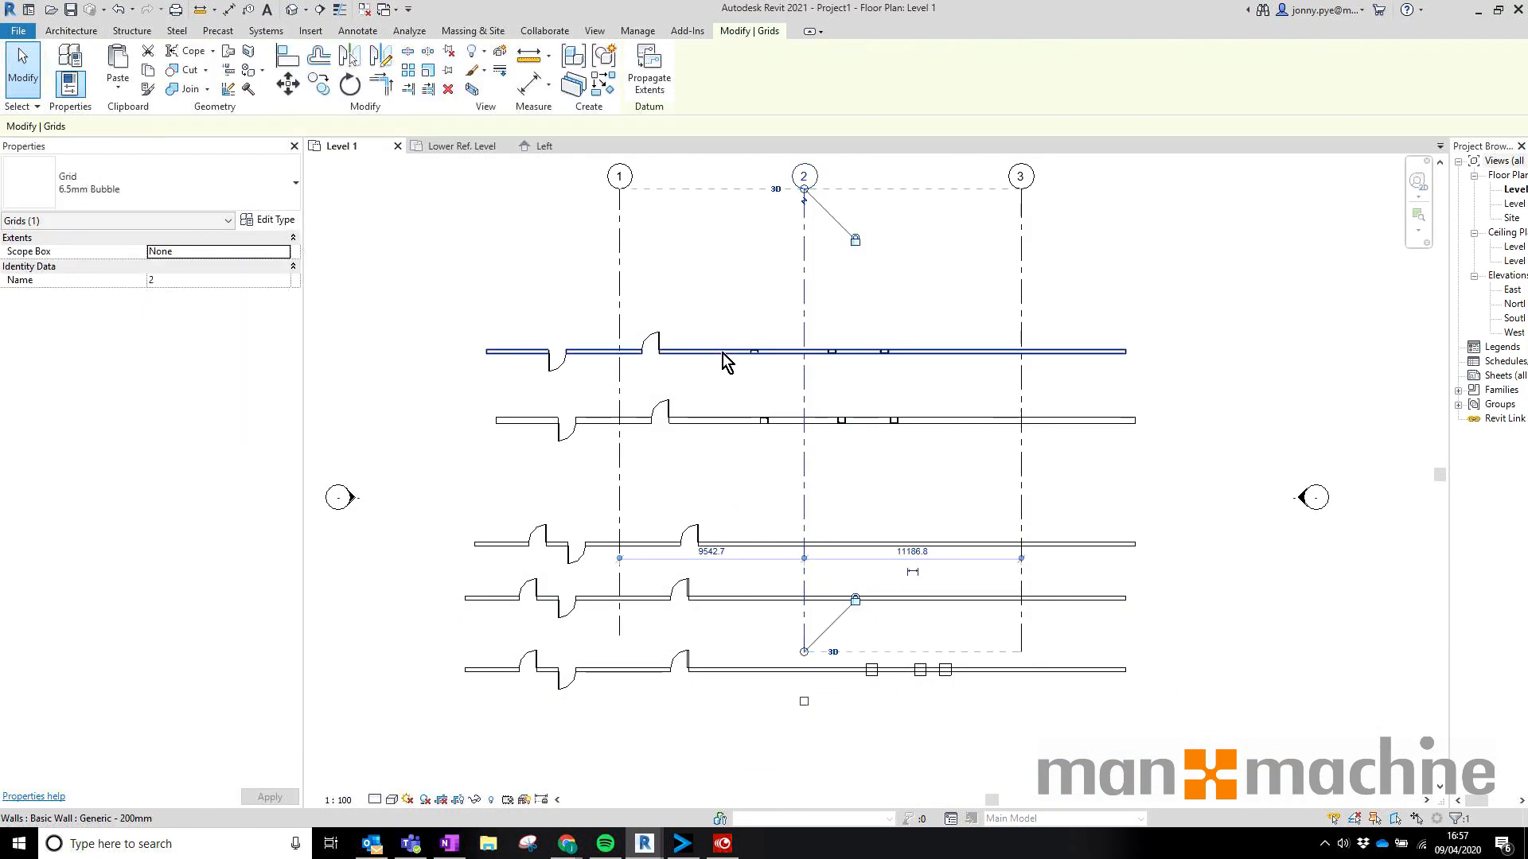
mouse_move(725, 359)
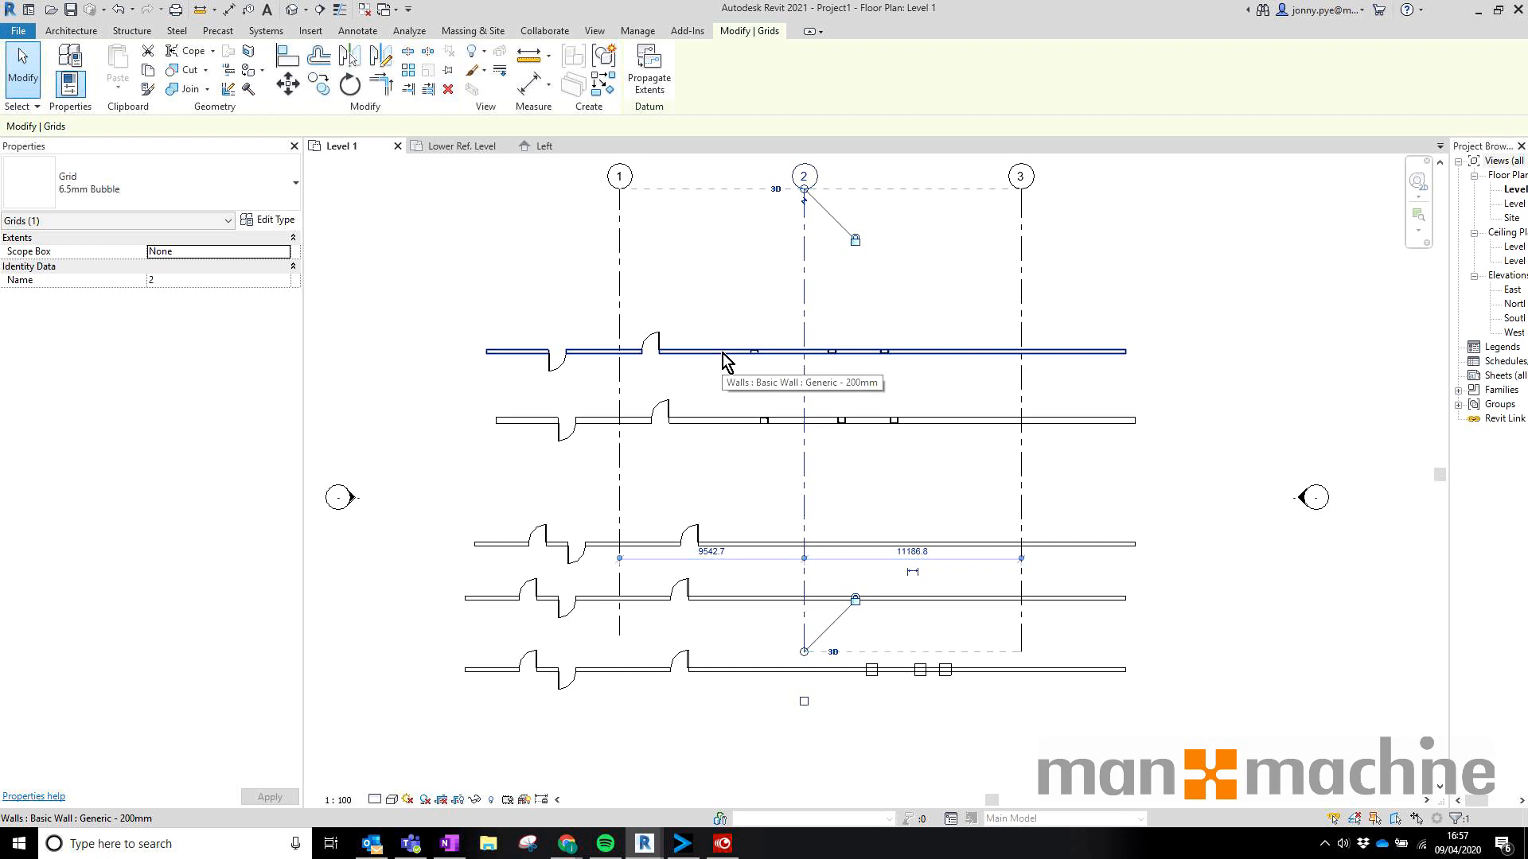
mouse_move(945, 295)
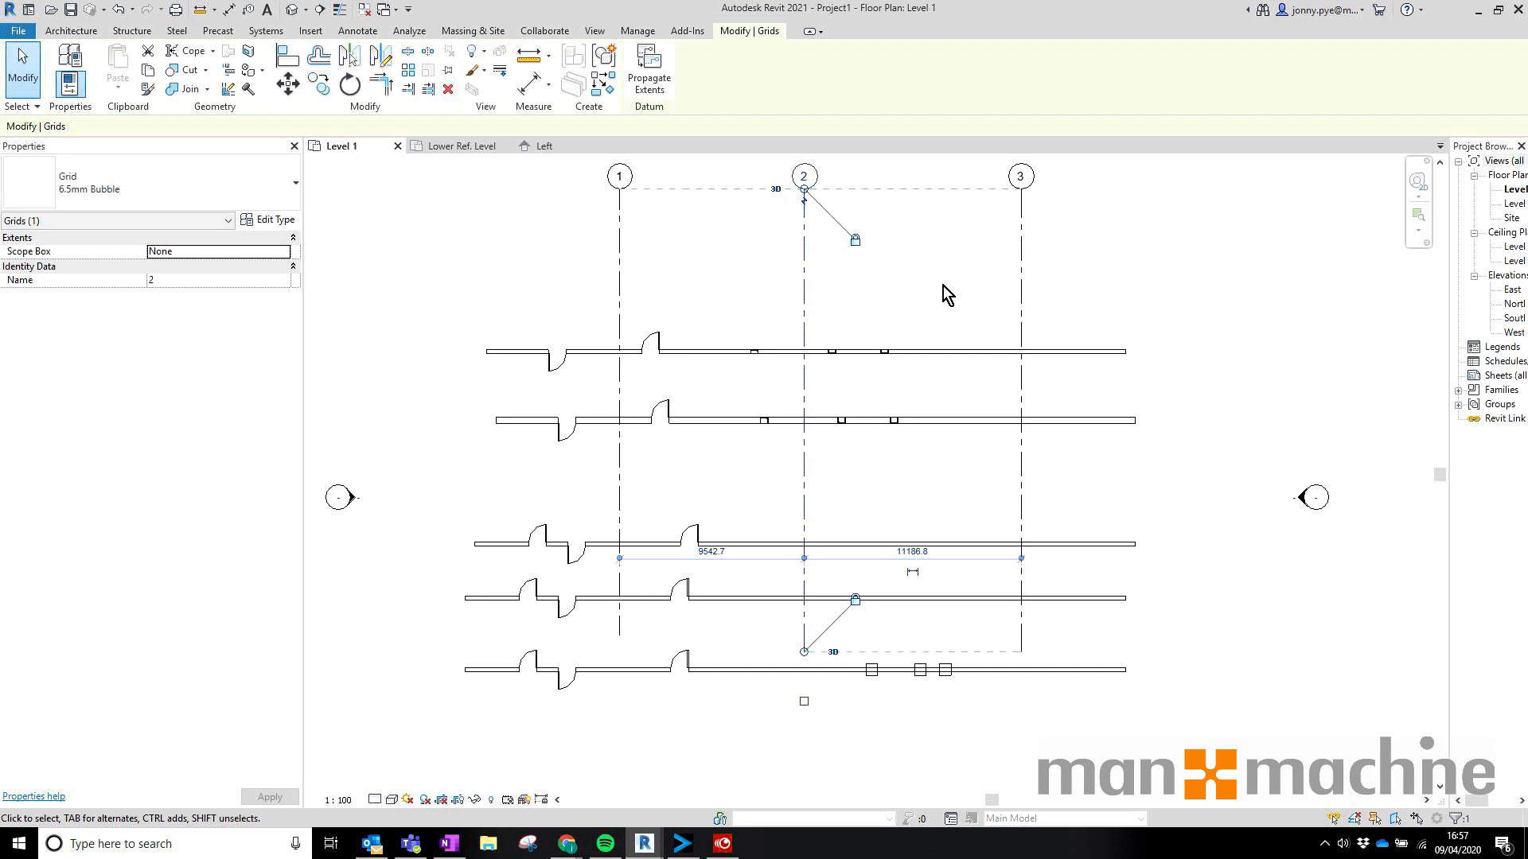
mouse_move(747, 324)
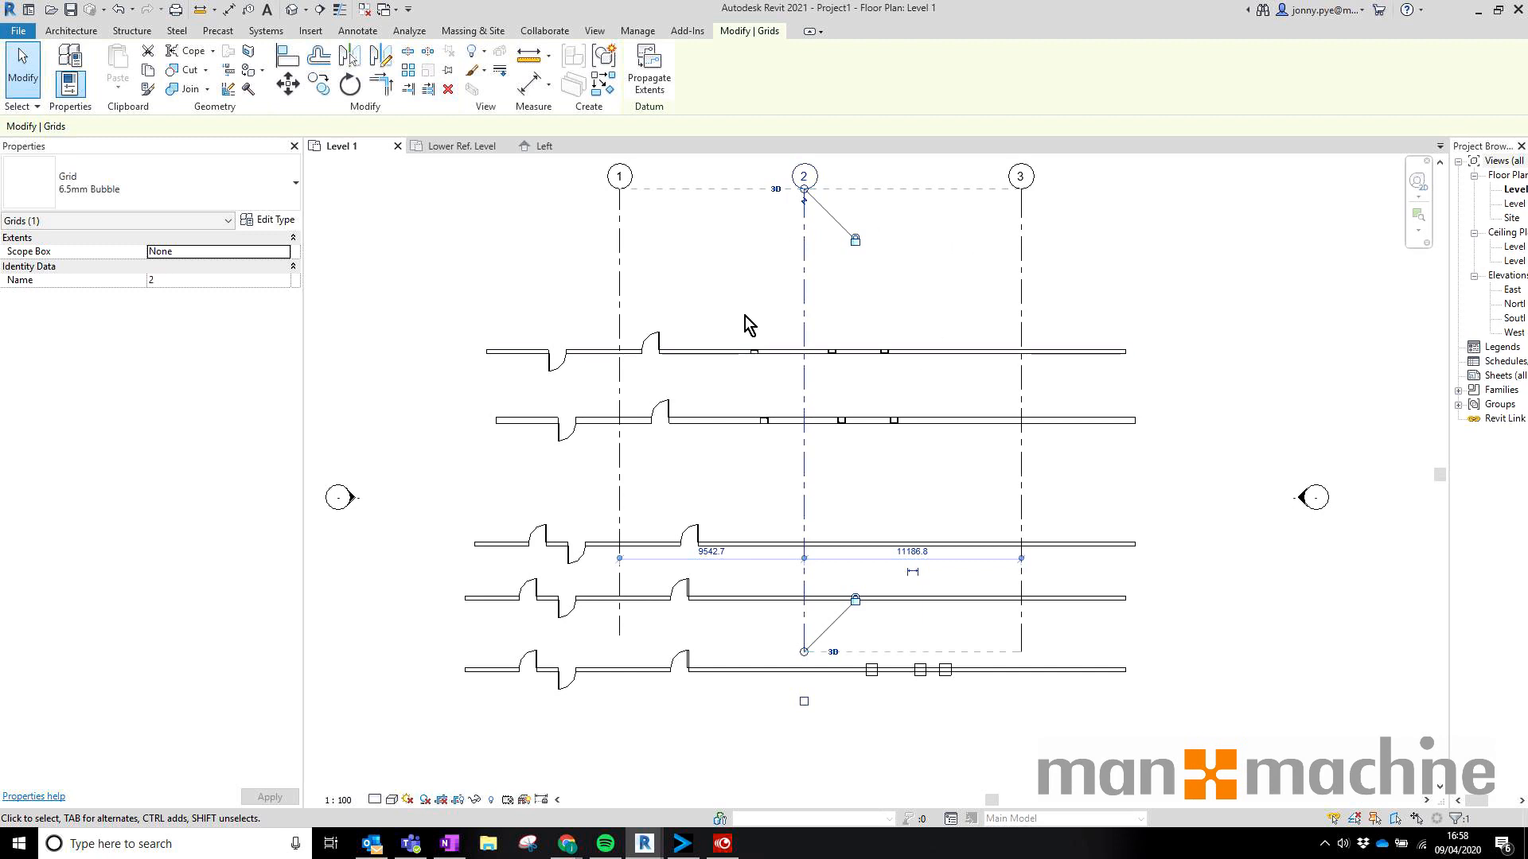
mouse_move(1465, 35)
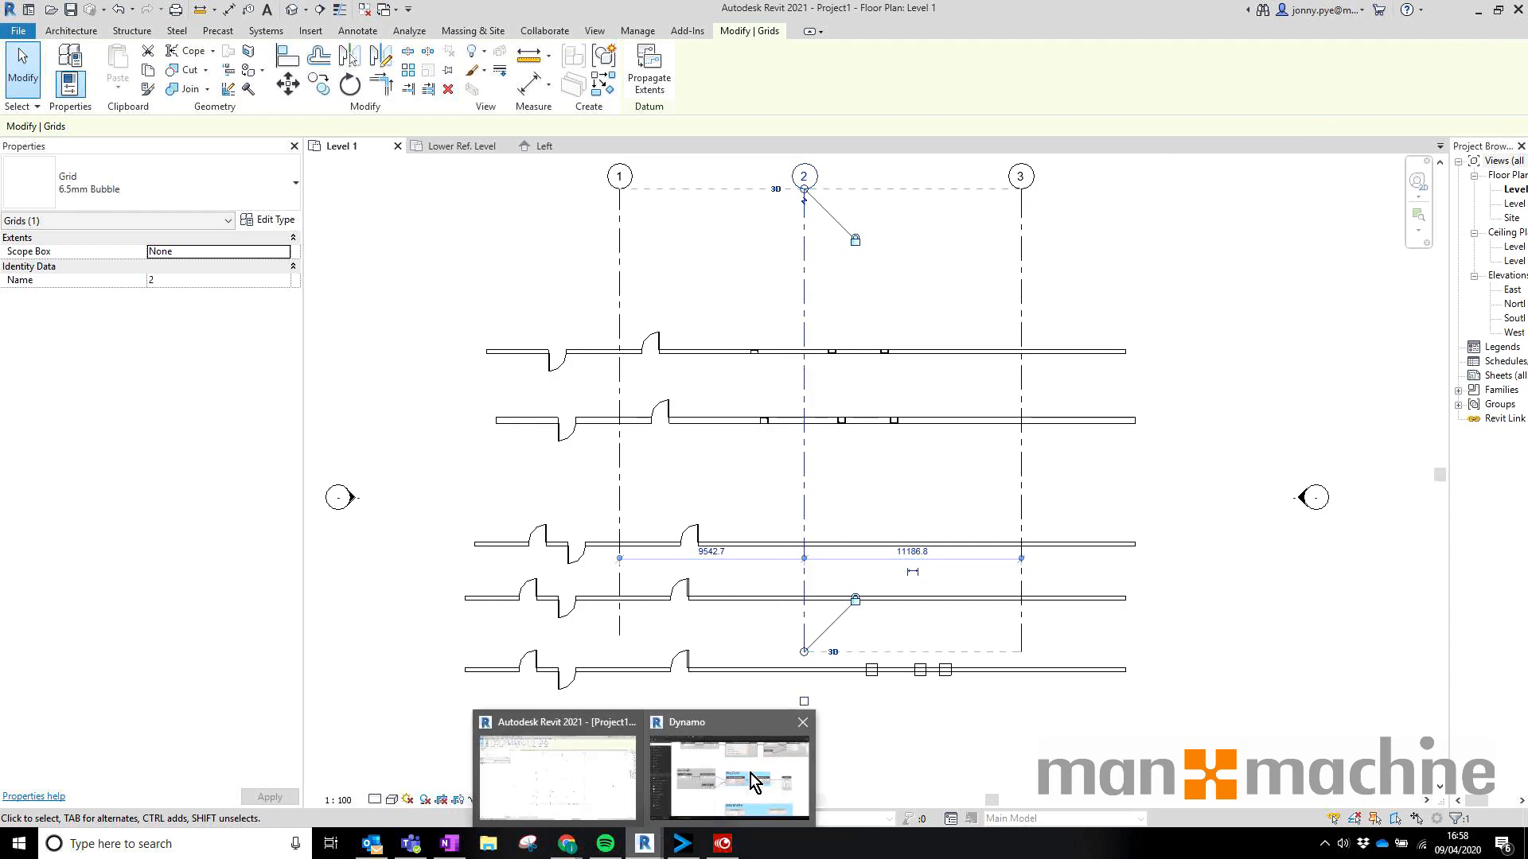
left_click(728, 774)
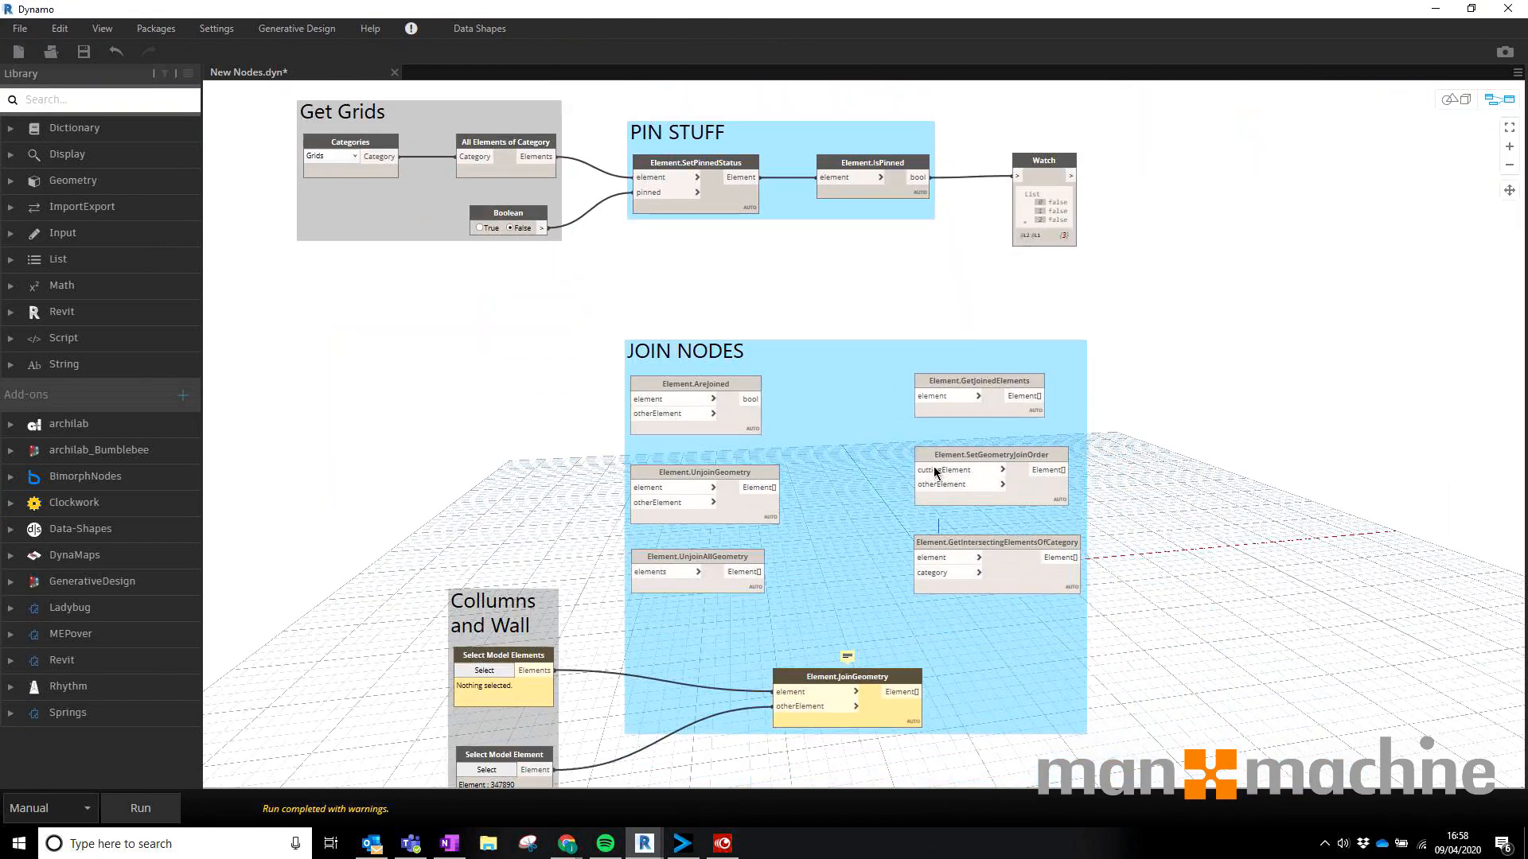
scroll("down", 3)
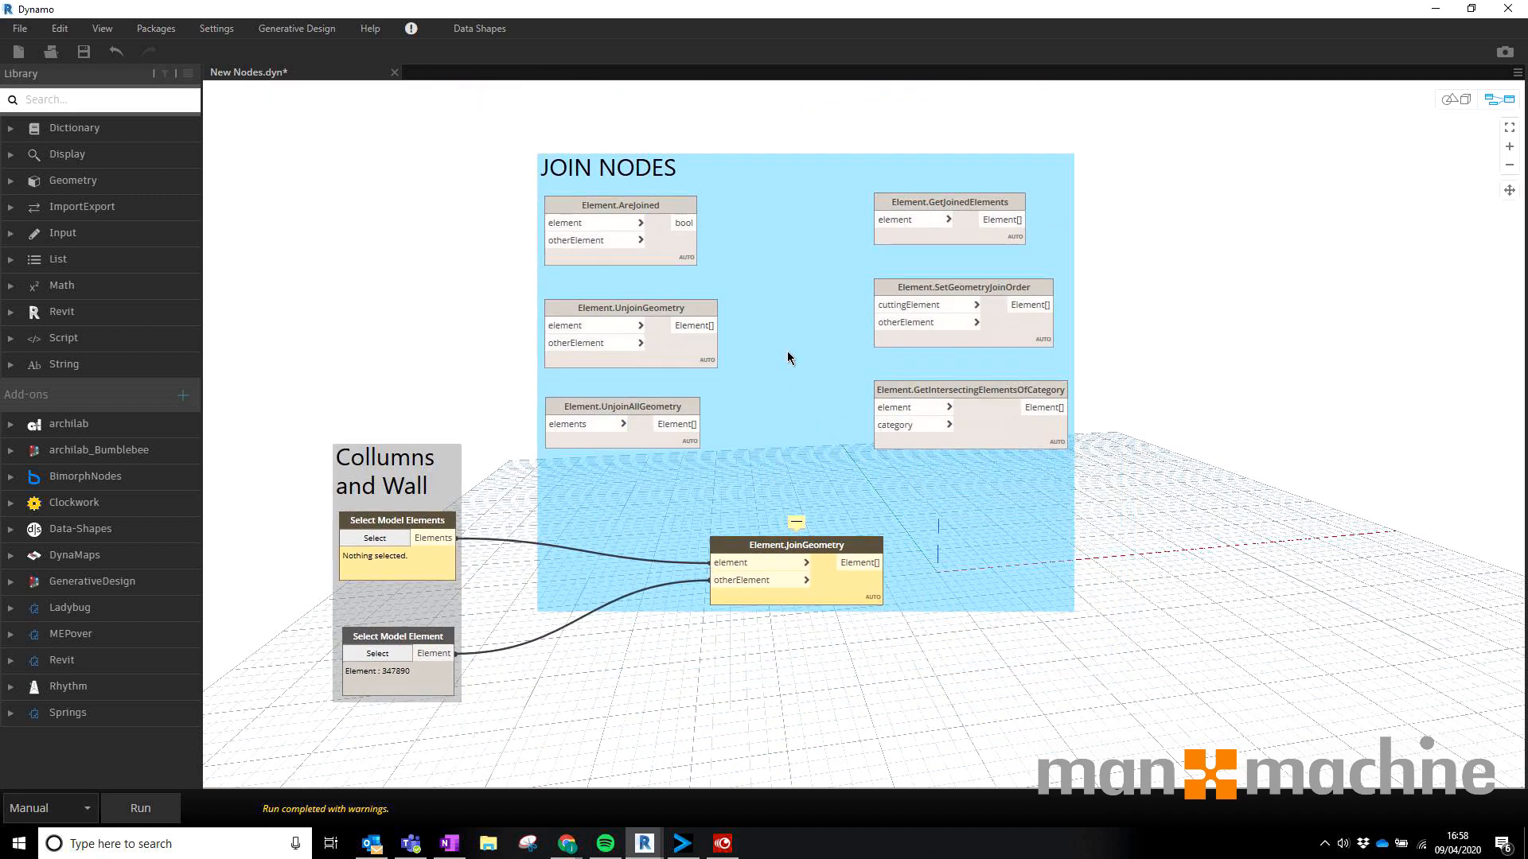
mouse_move(817, 484)
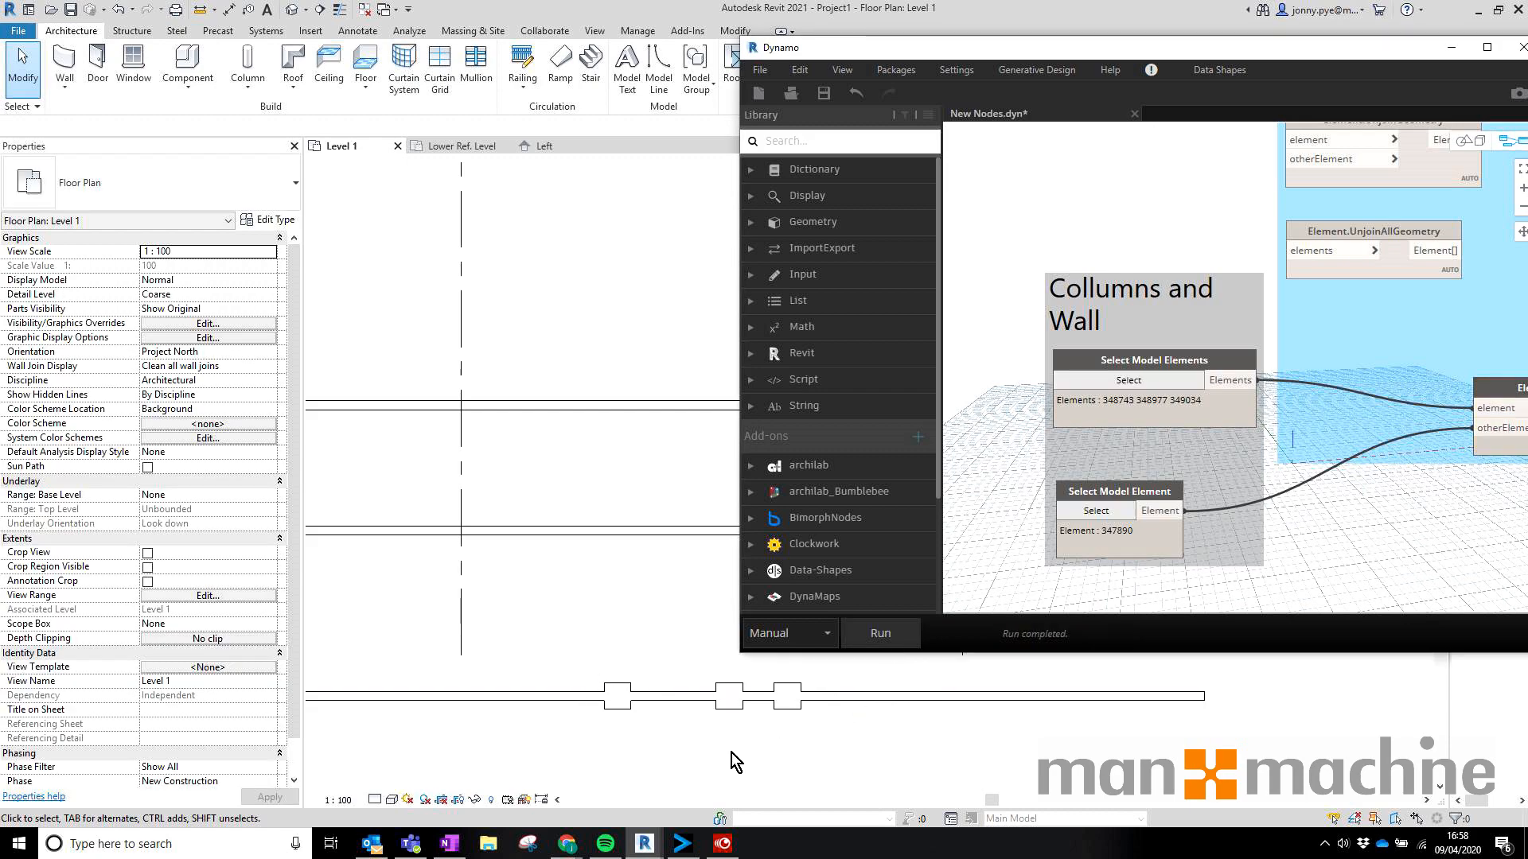
mouse_move(855, 695)
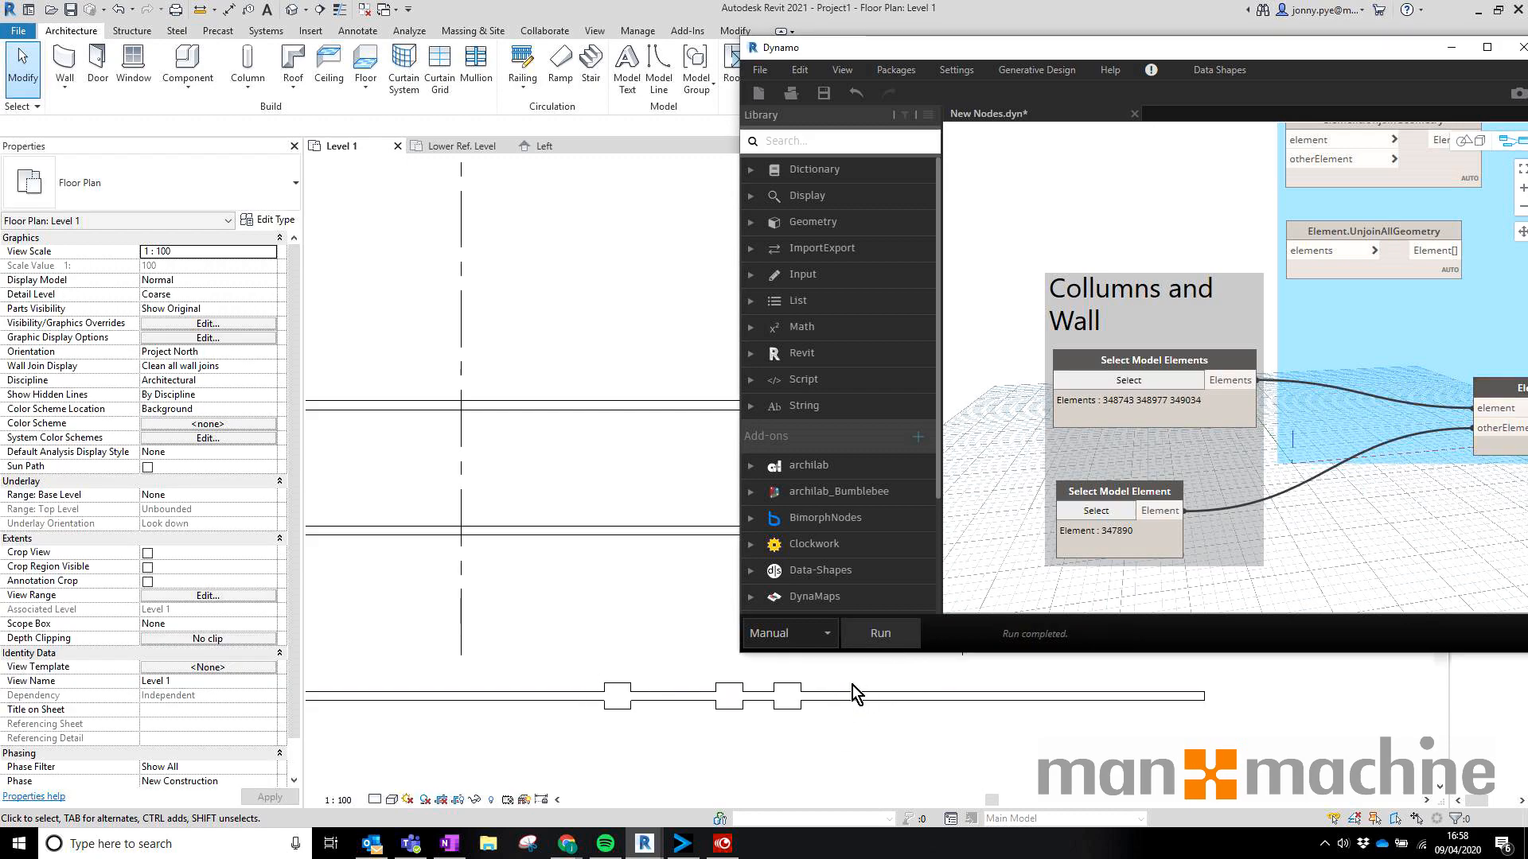
Run the join graph with three selected columns and the wall in Revit
left_click(1486, 47)
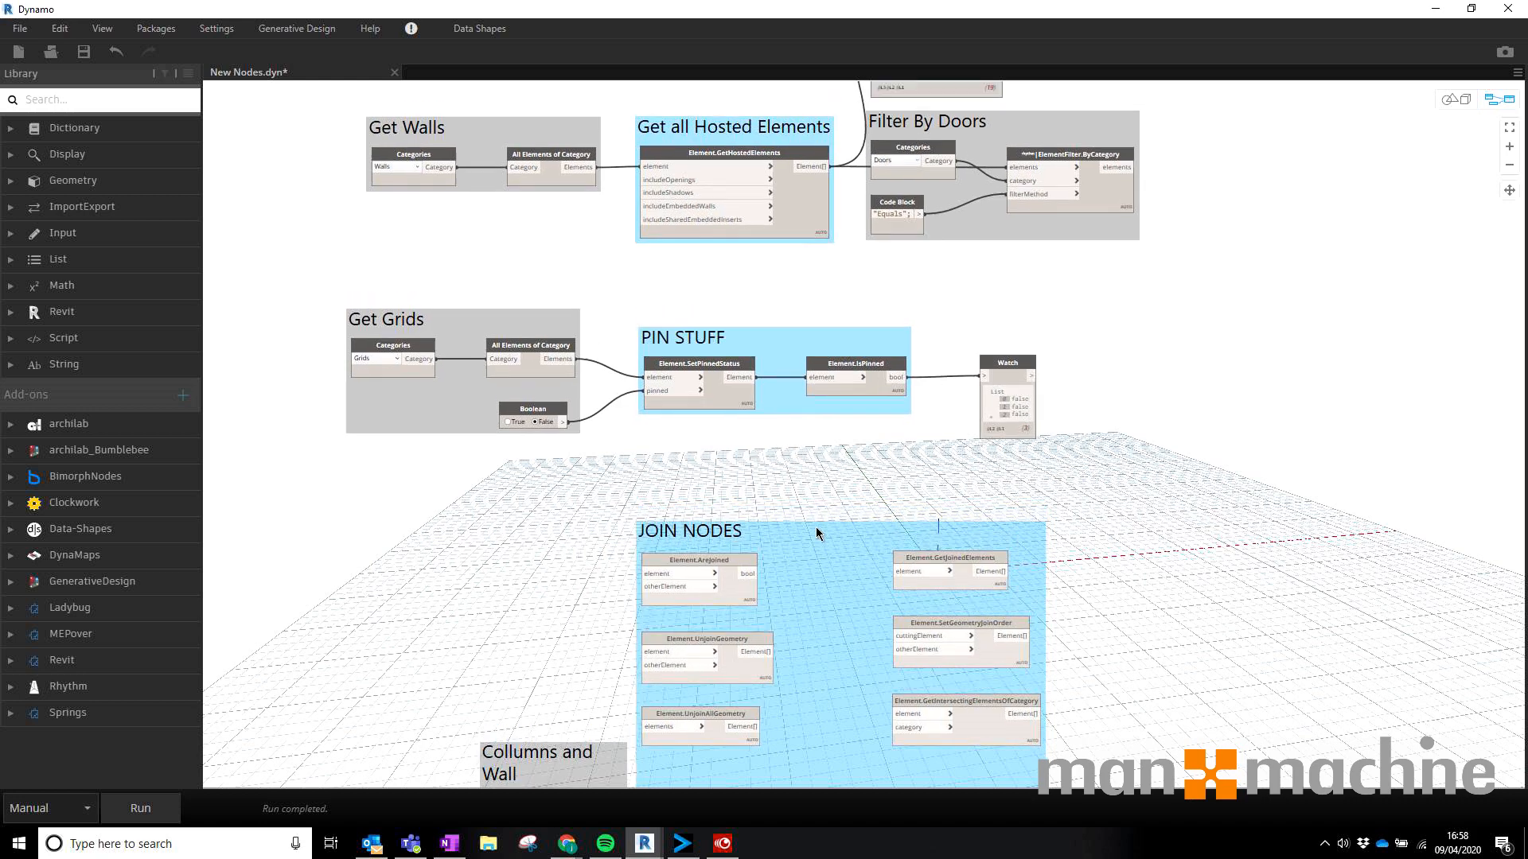
scroll("down", 3)
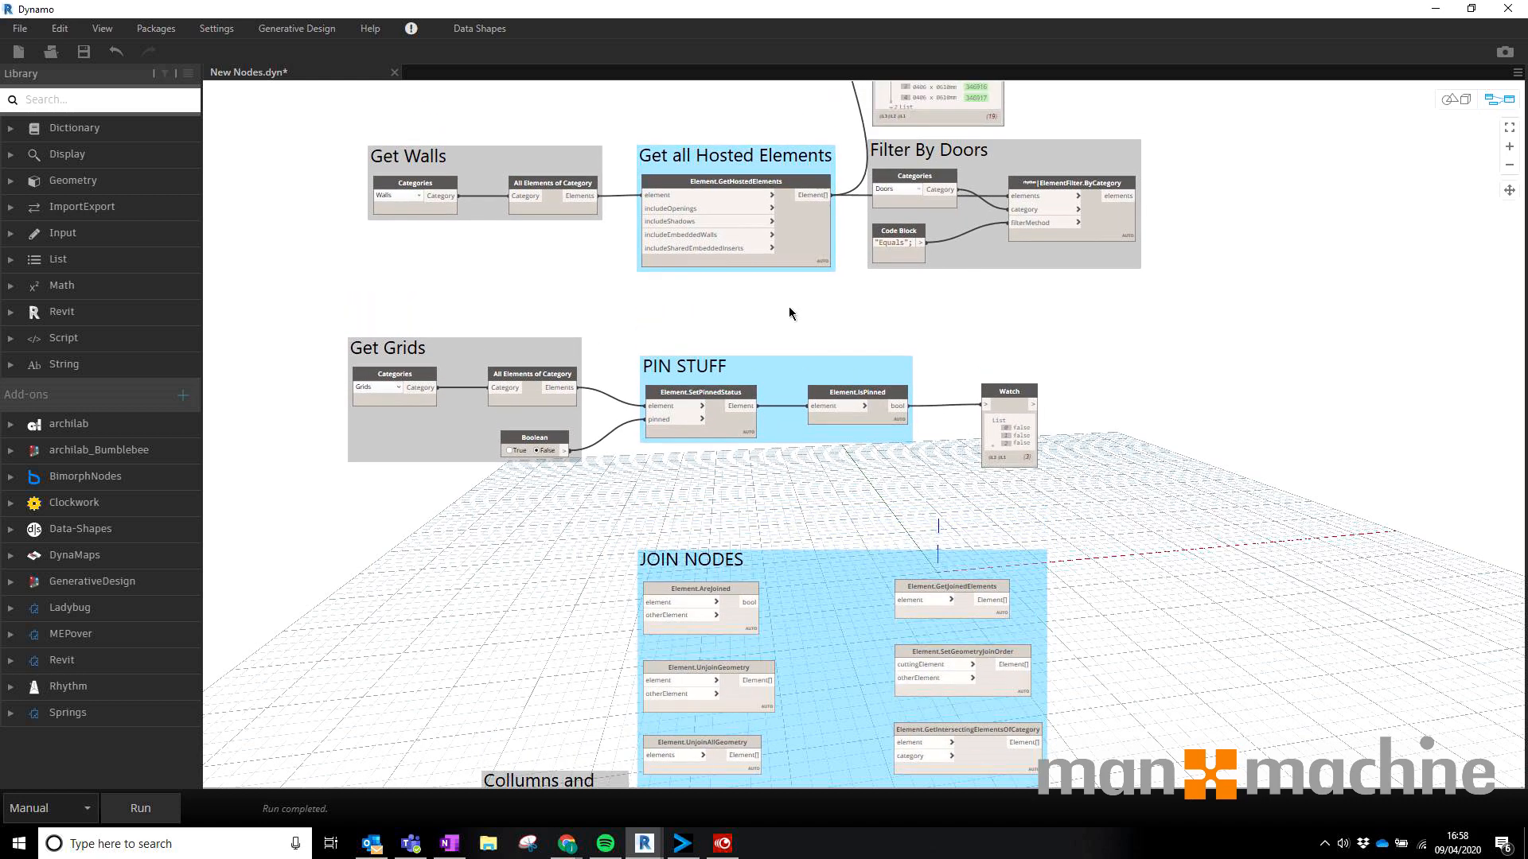